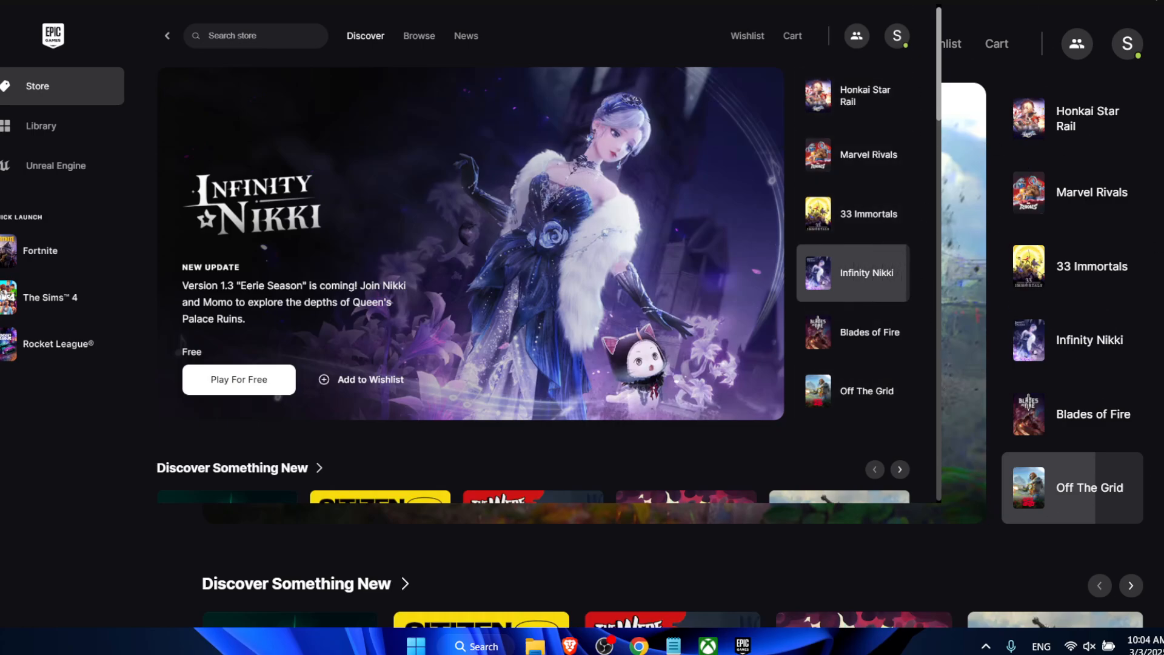
- Close the Epic Games Launcher window and exit it from the system tray
click(853, 332)
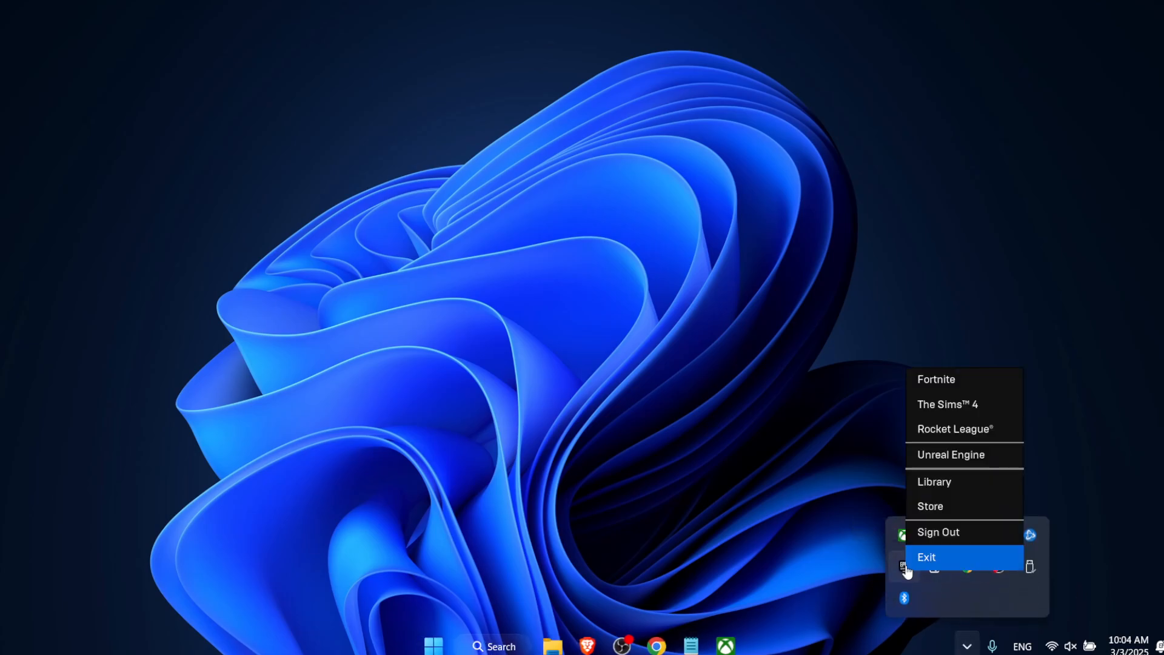
click(926, 557)
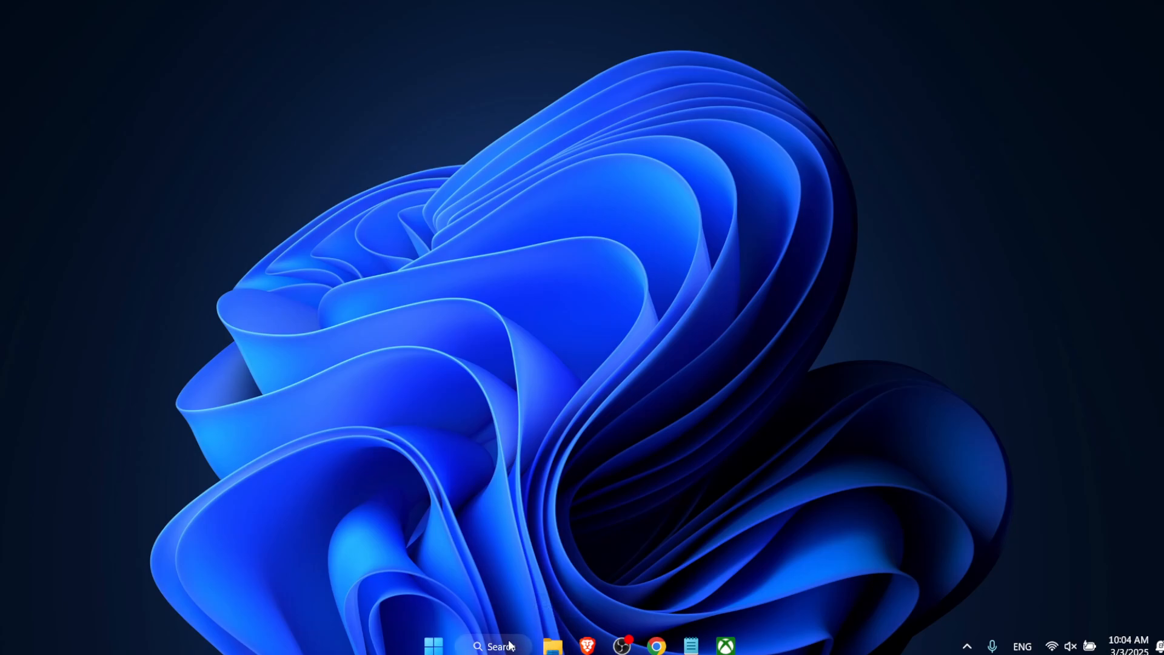
- Search 'epic' and open the Epic Games Launcher shortcut's file location
text(epic)
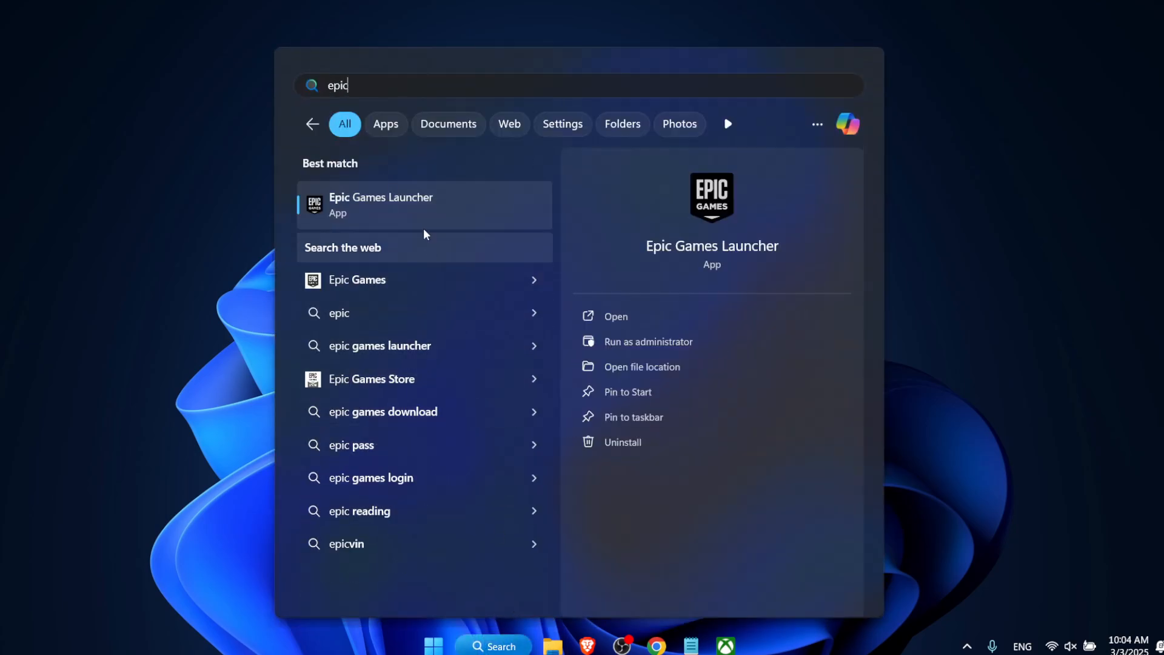
right_click(381, 205)
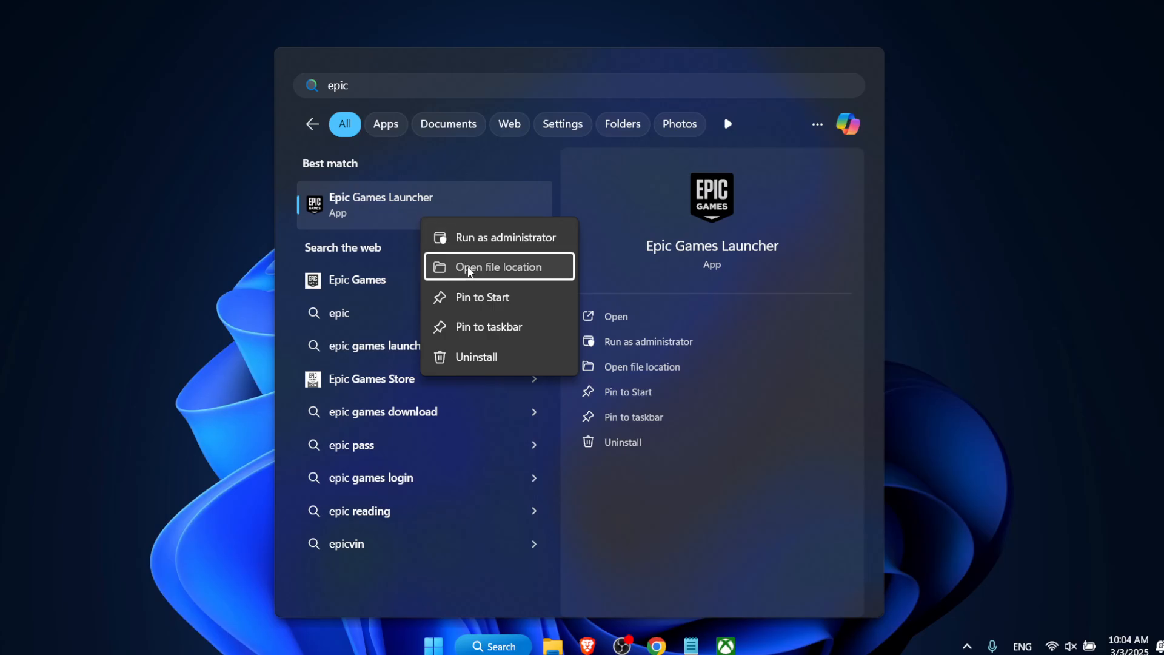
click(499, 267)
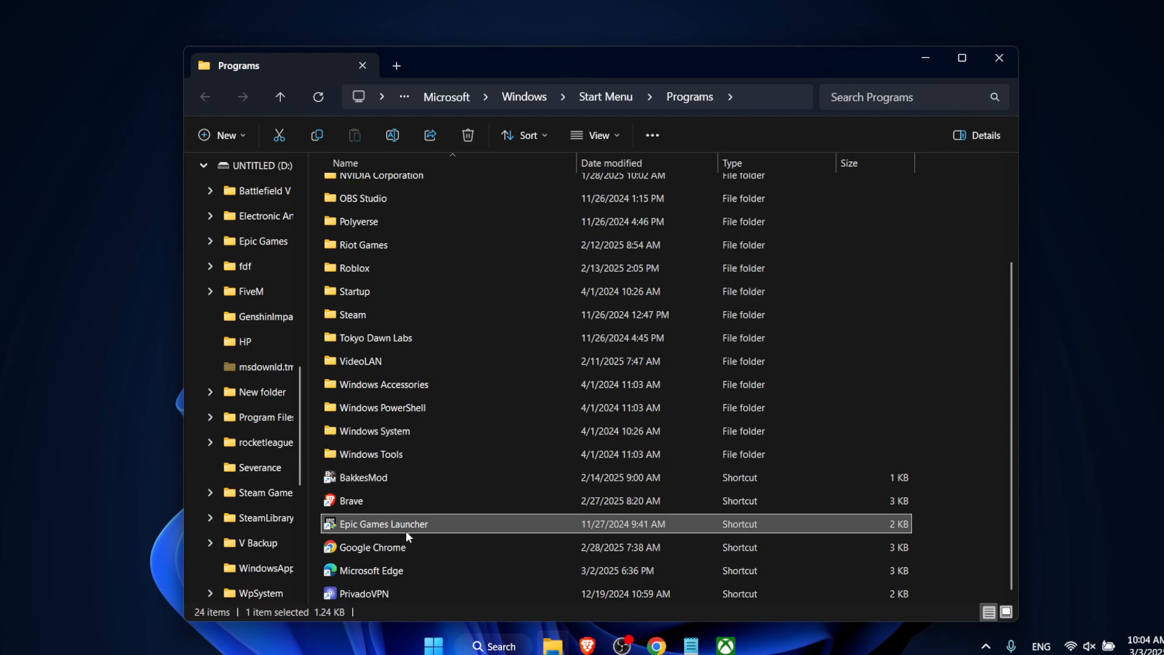
- Follow the shortcut to the Win32 folder and bring up EpicGamesLauncher.exe's context menu
right_click(406, 524)
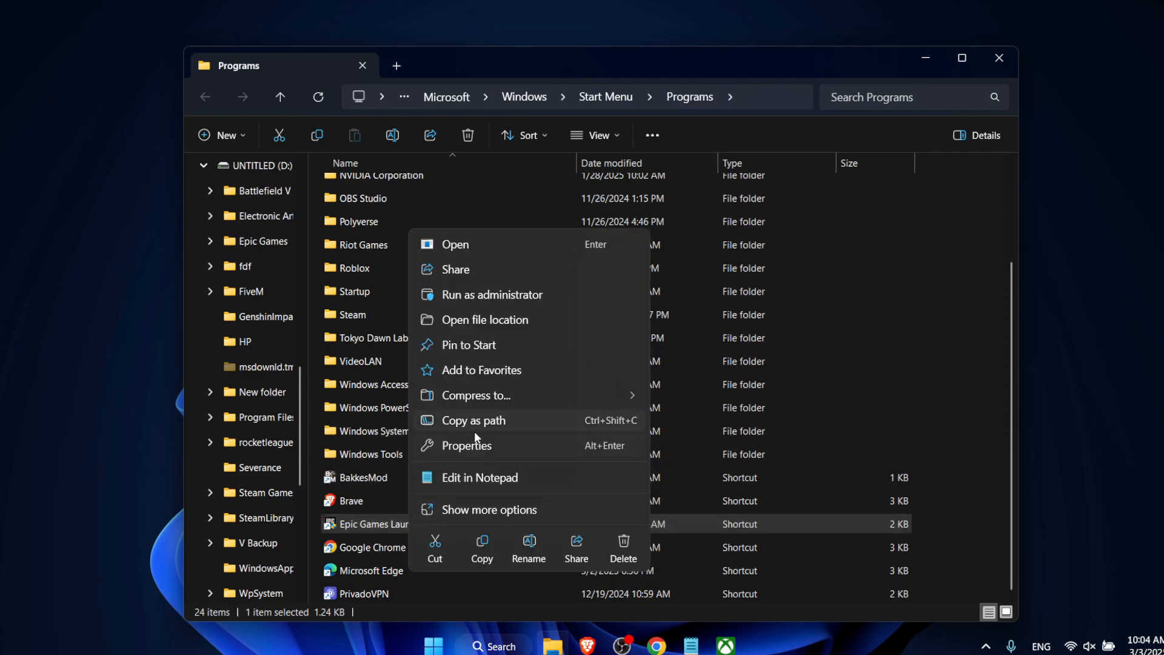
click(486, 320)
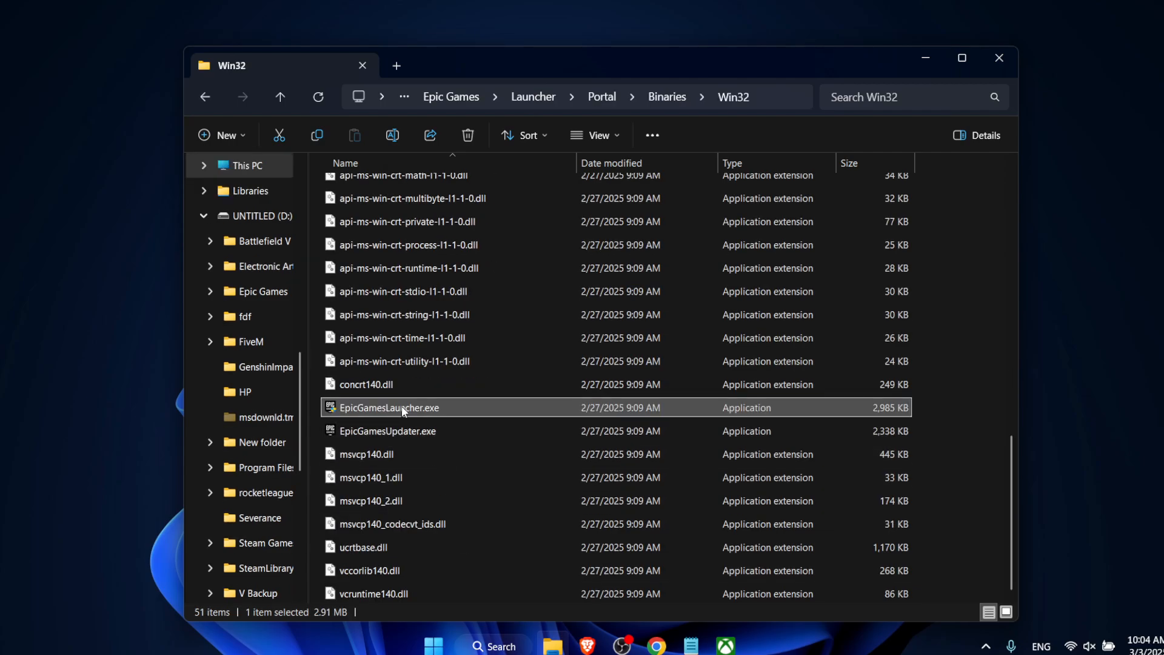
right_click(388, 408)
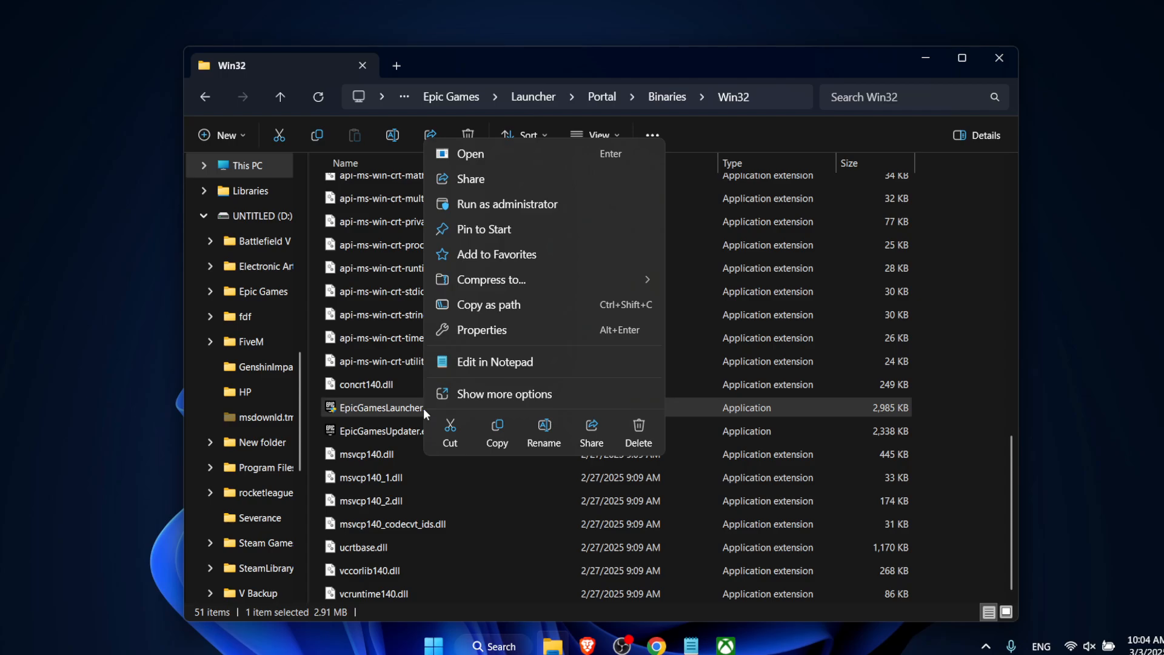
- In EpicGamesLauncher.exe Compatibility properties, clear Run as administrator and compatibility mode, then open high DPI settings
click(482, 330)
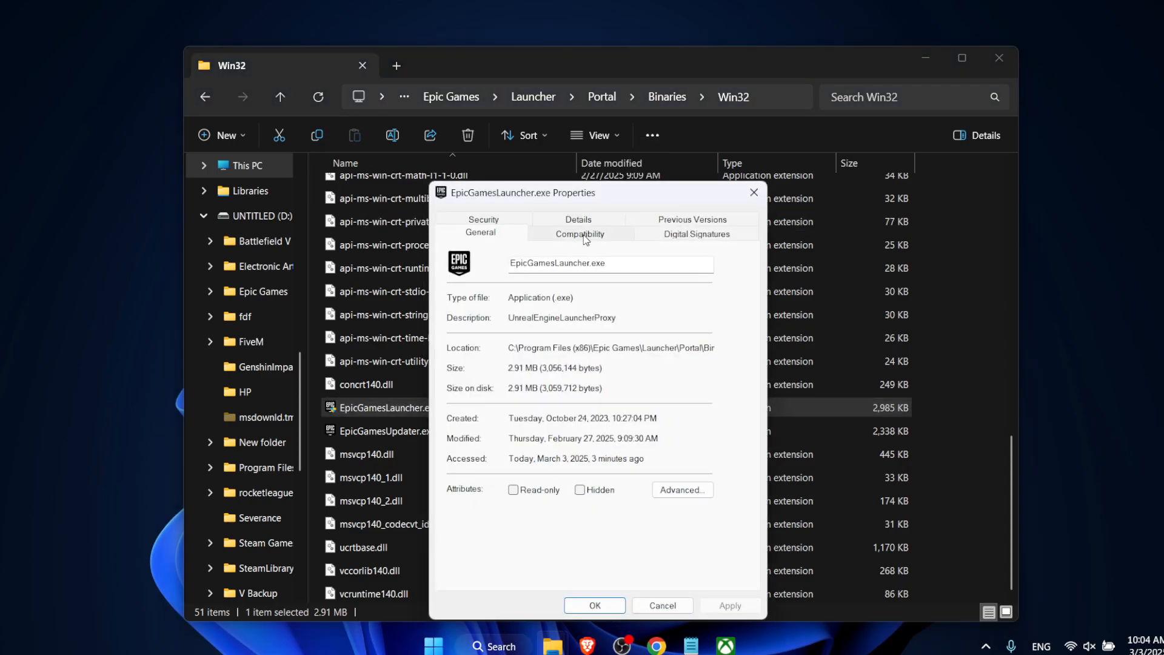
click(579, 232)
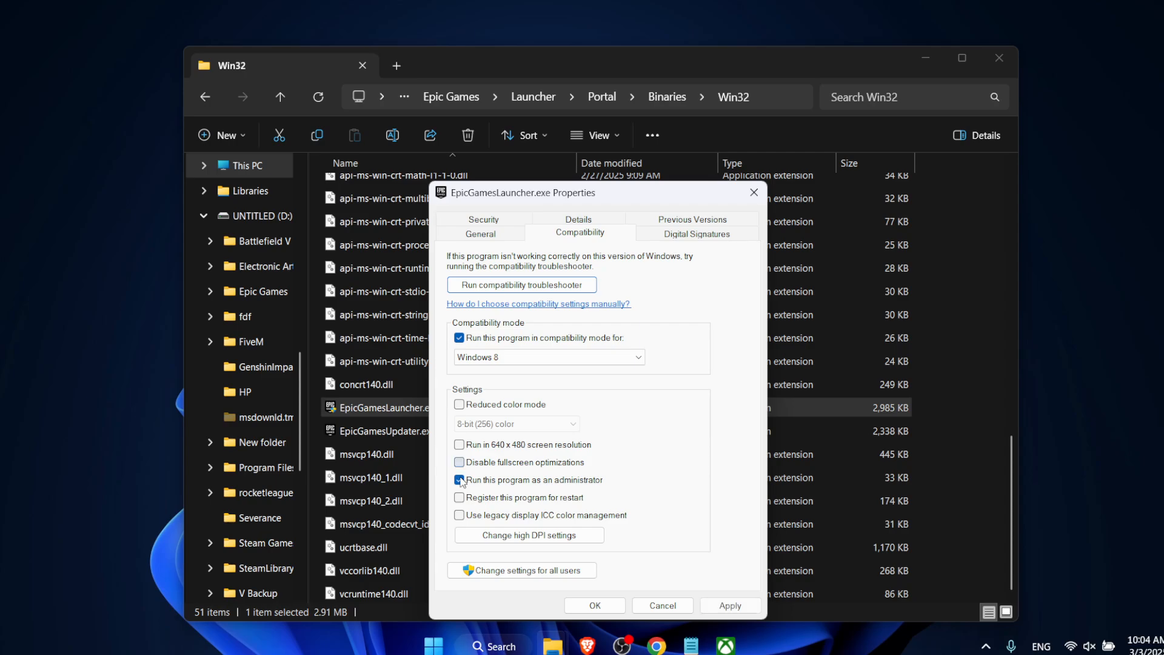
click(459, 480)
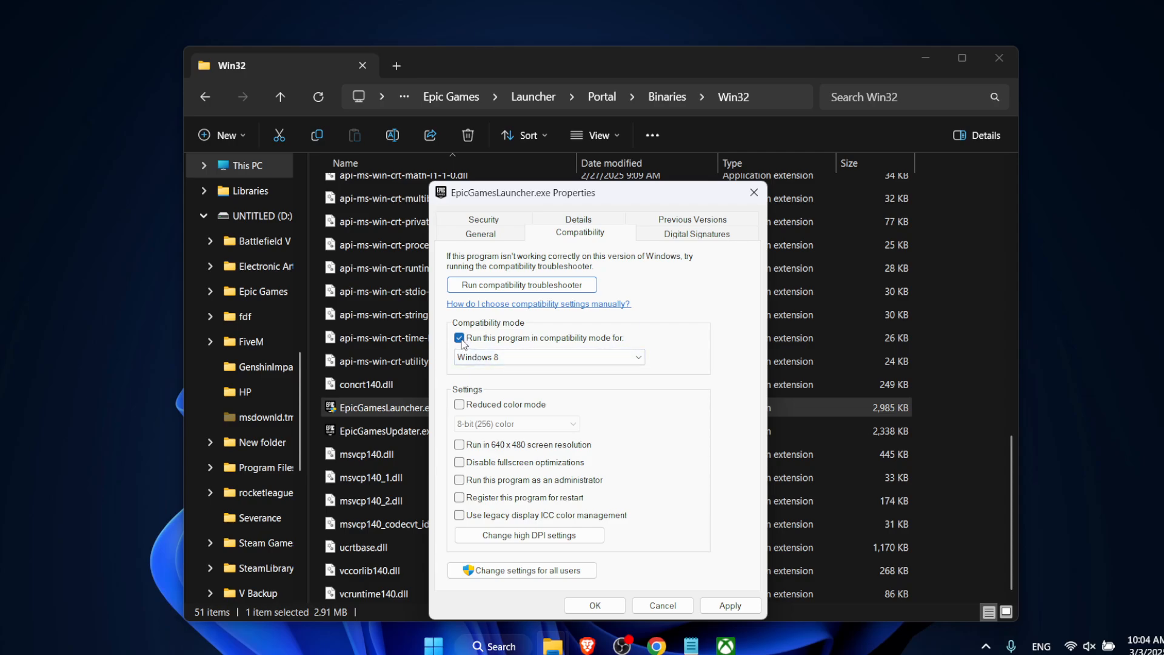
click(459, 341)
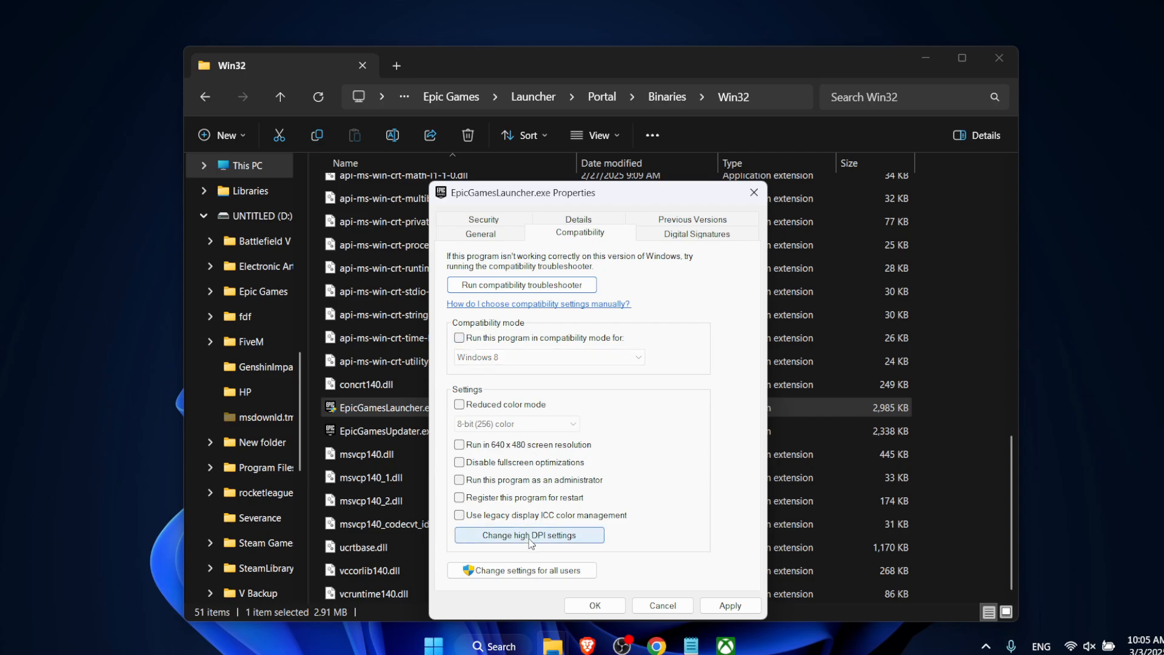
click(529, 535)
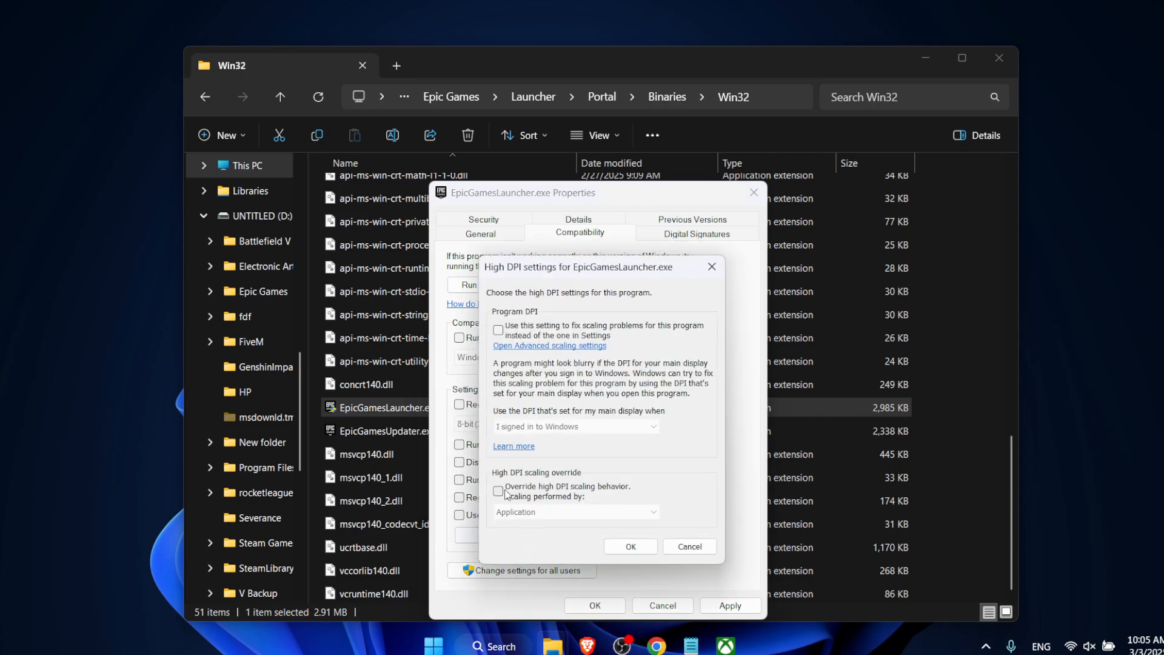
- Override high DPI scaling with Application, confirm with OK, and search 'epic' again
click(498, 491)
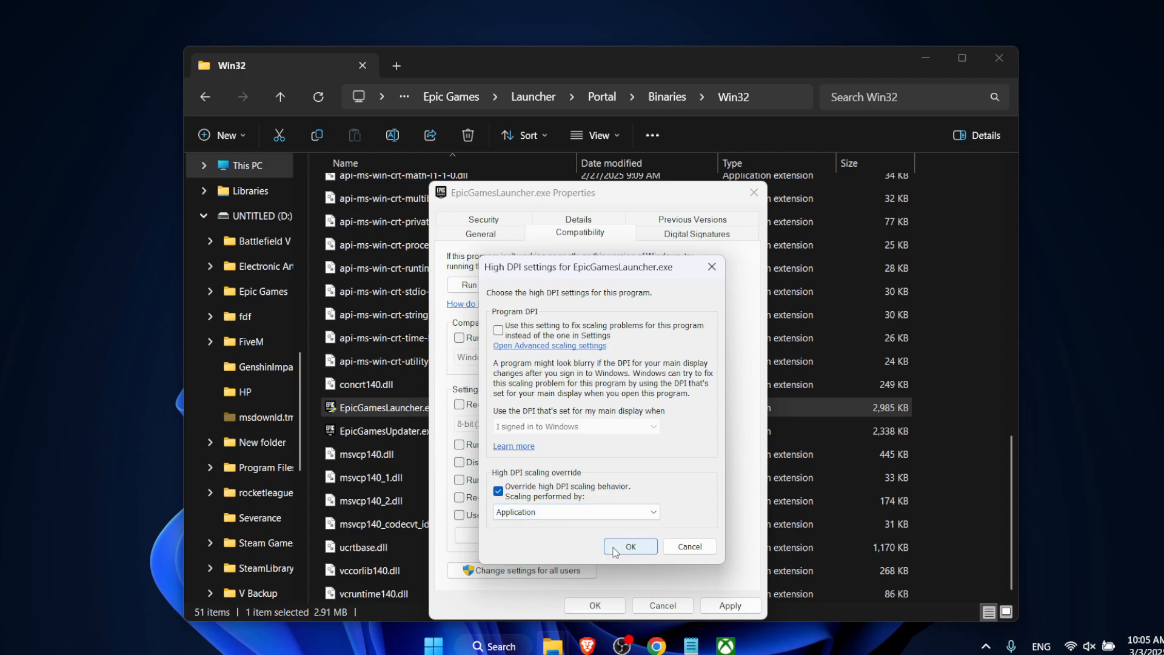
click(628, 546)
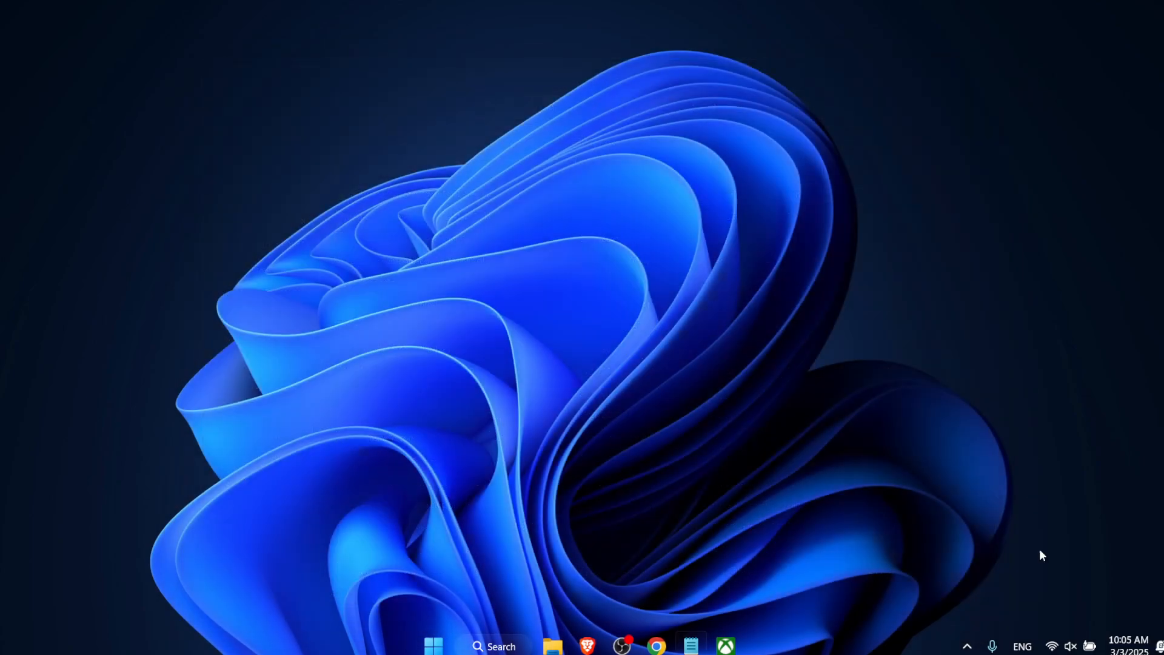
text(epic)
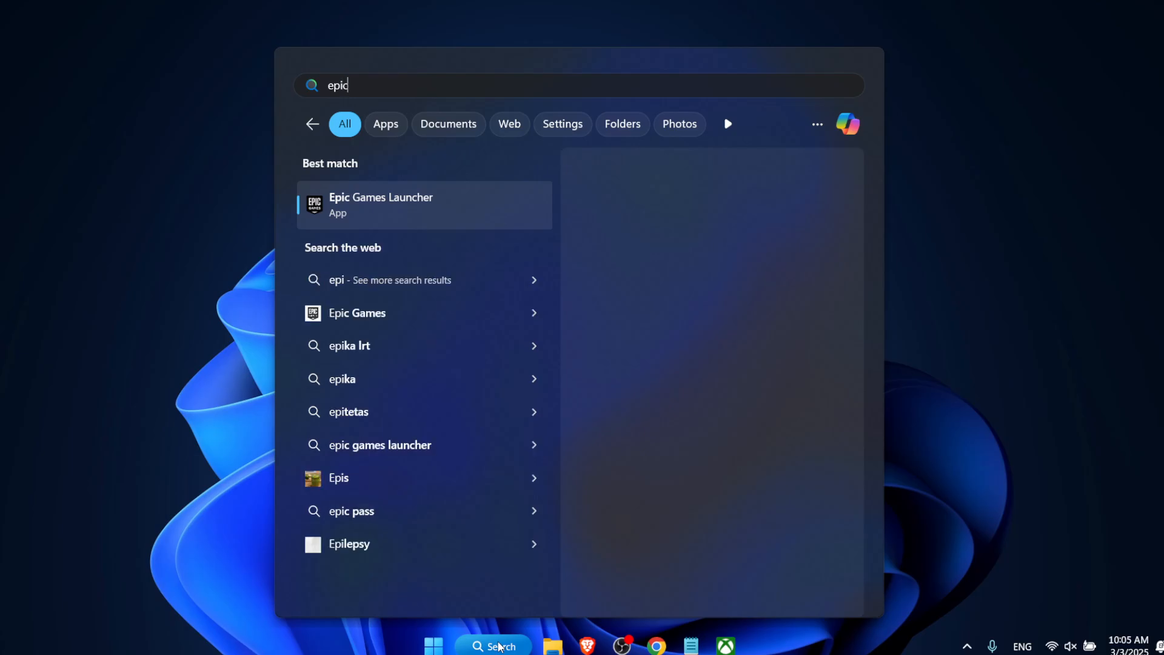